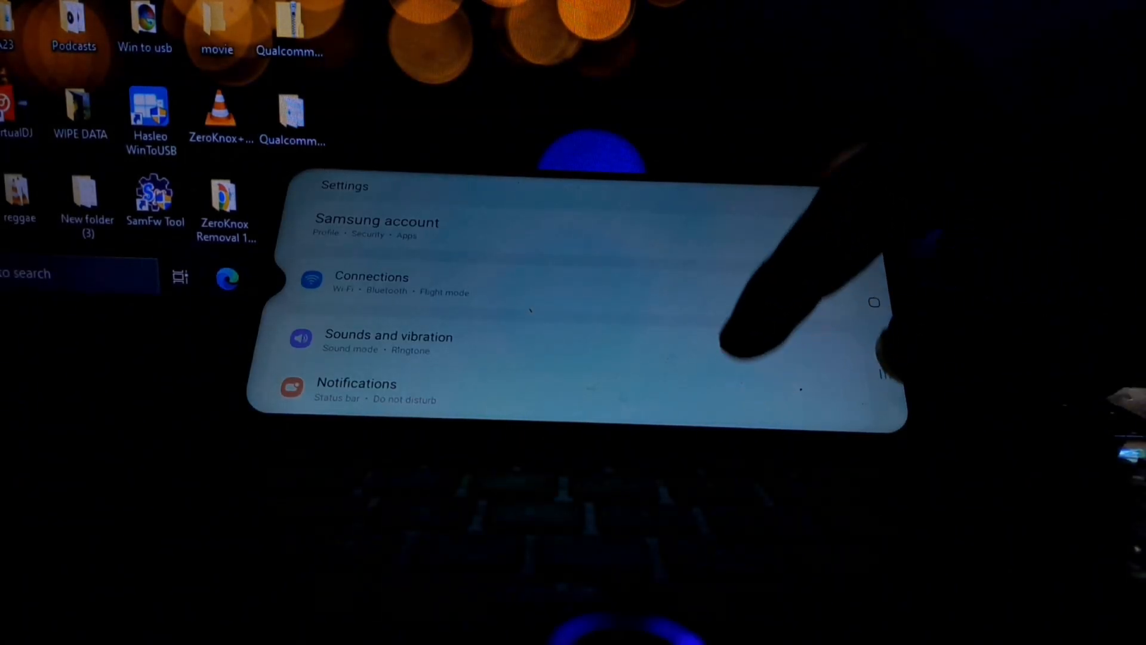
Reach Reset under General management to check the factory reset option
scroll("down", 3)
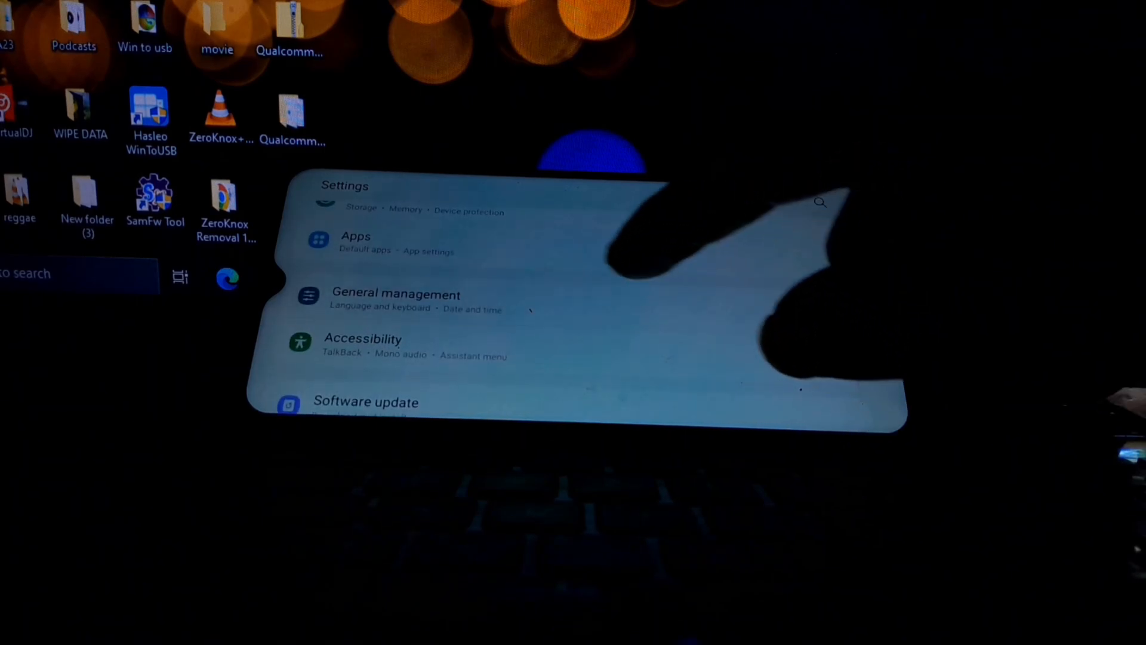
left_click(396, 300)
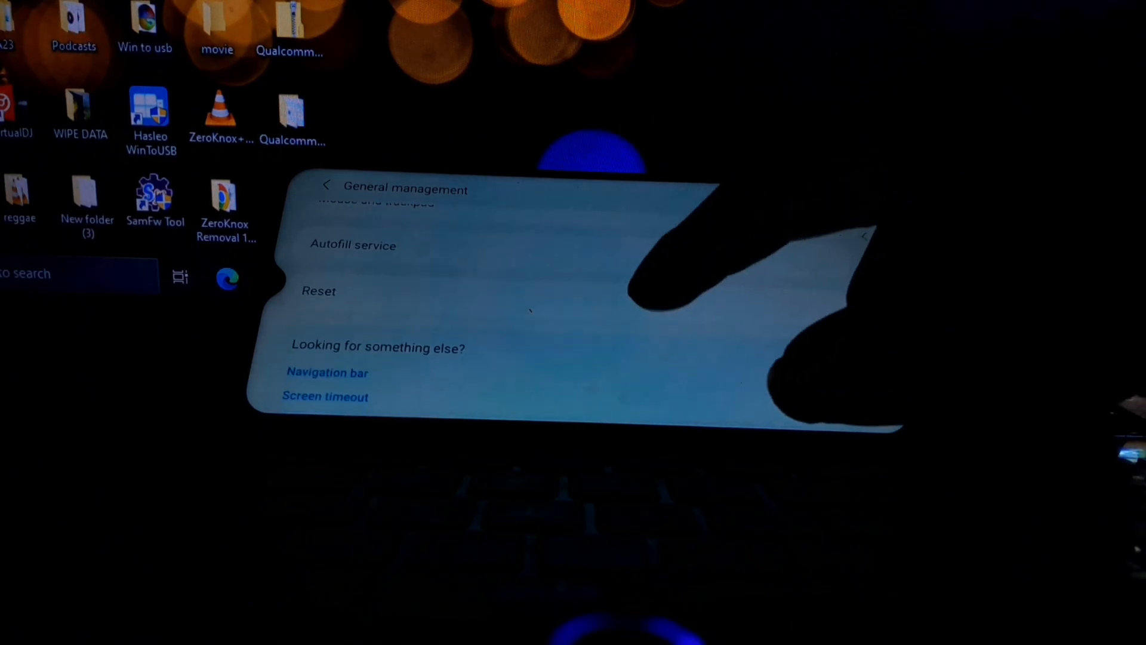
left_click(318, 290)
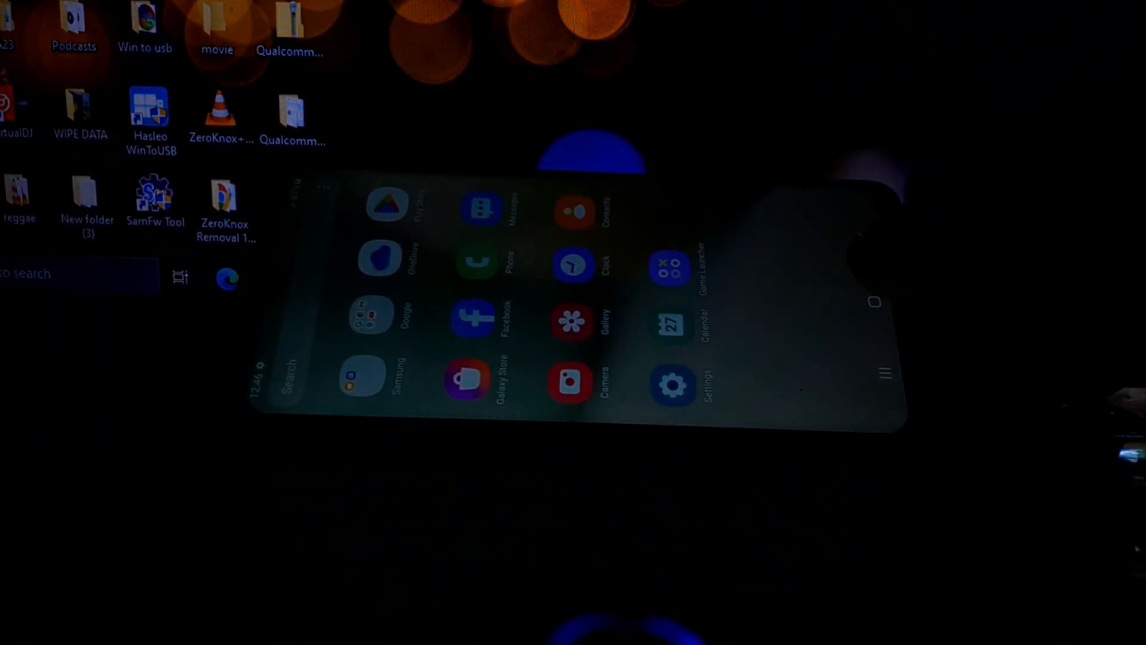
Tap Build number in Software information to confirm developer mode is already enabled
left_click(671, 385)
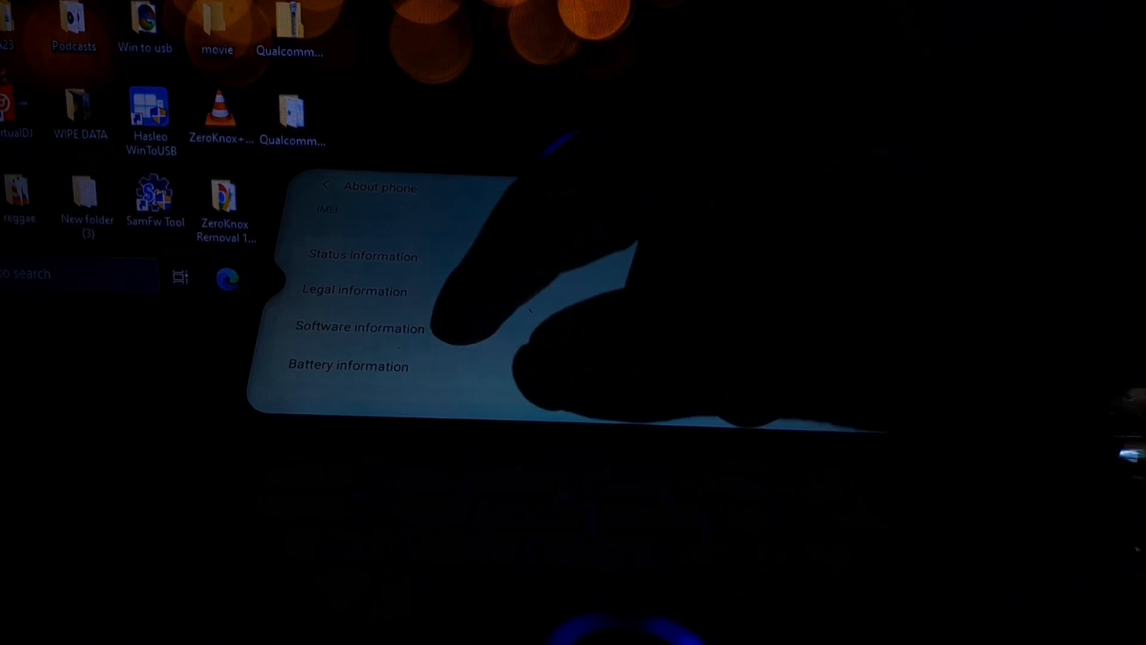
left_click(359, 327)
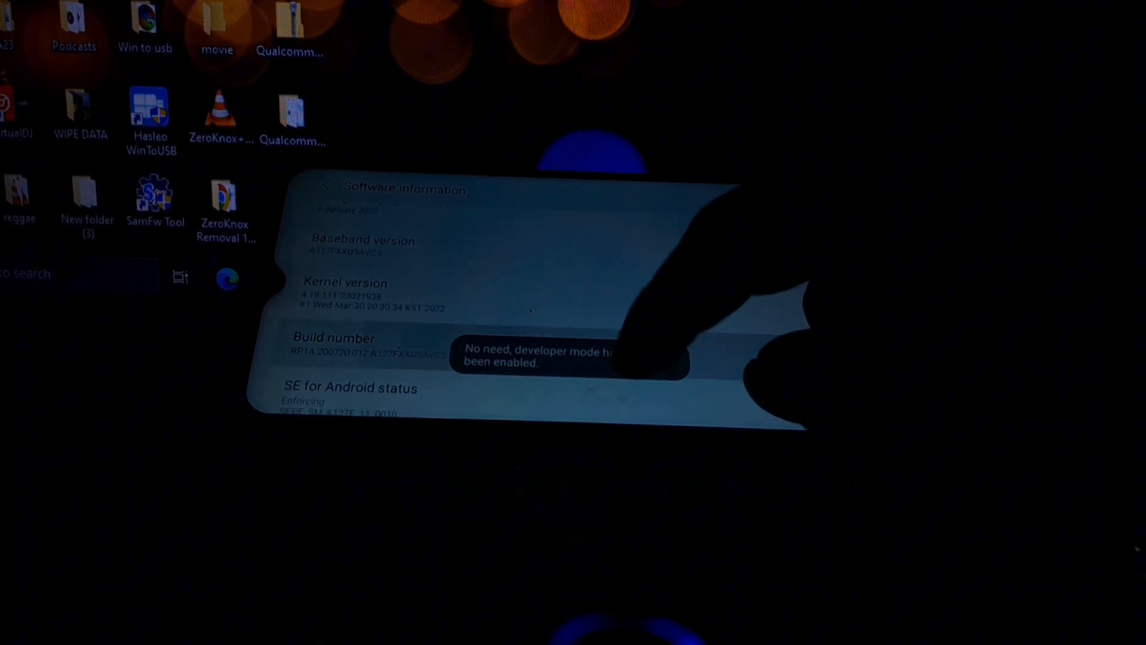
left_click(327, 185)
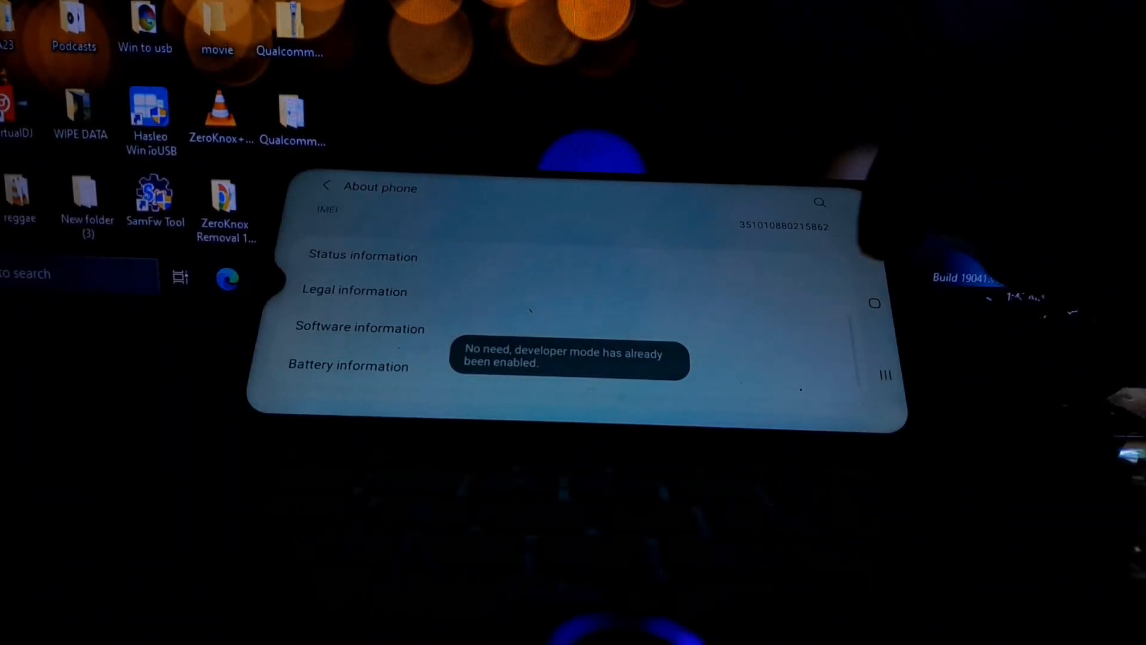
left_click(326, 185)
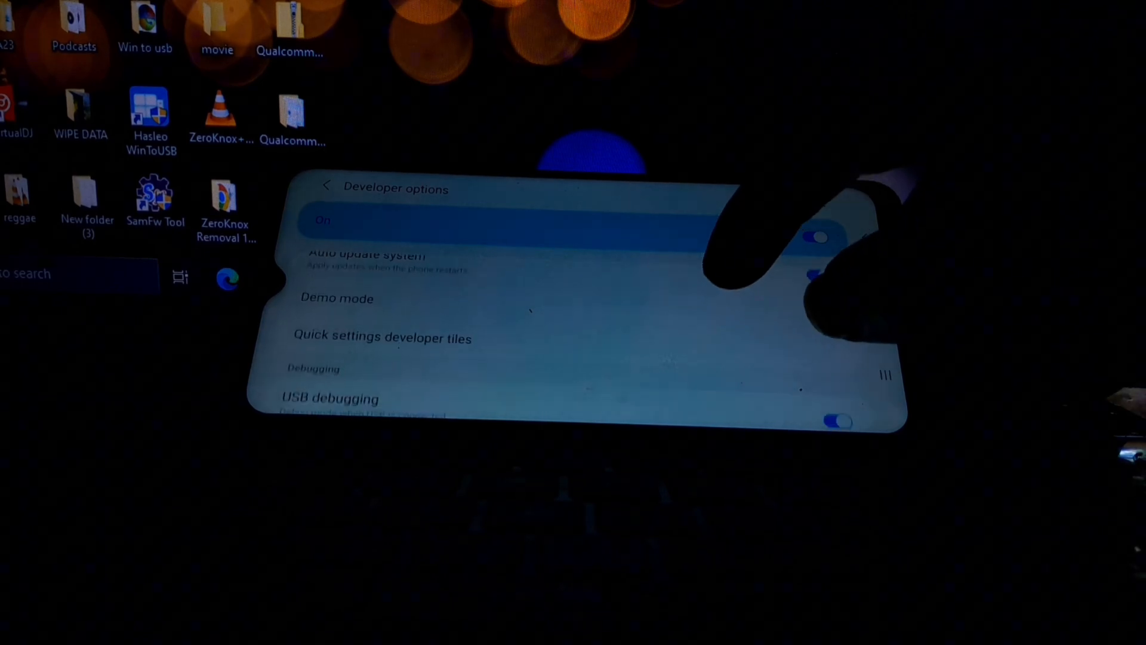
Check in Developer options that USB debugging is switched on
scroll("down", 3)
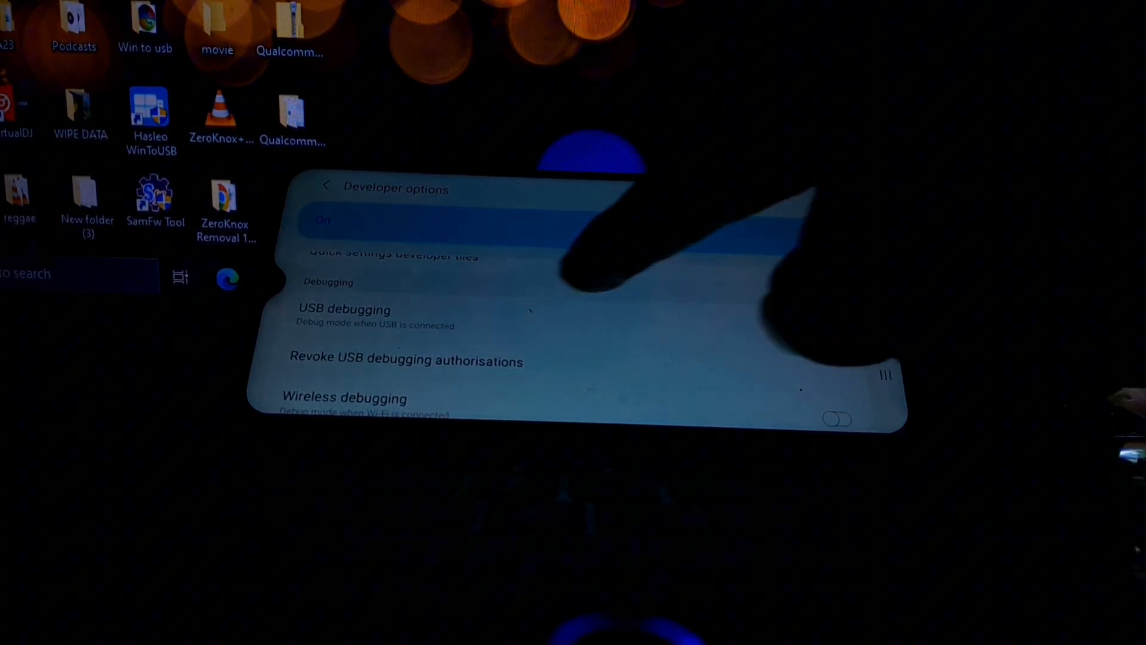
left_click(827, 330)
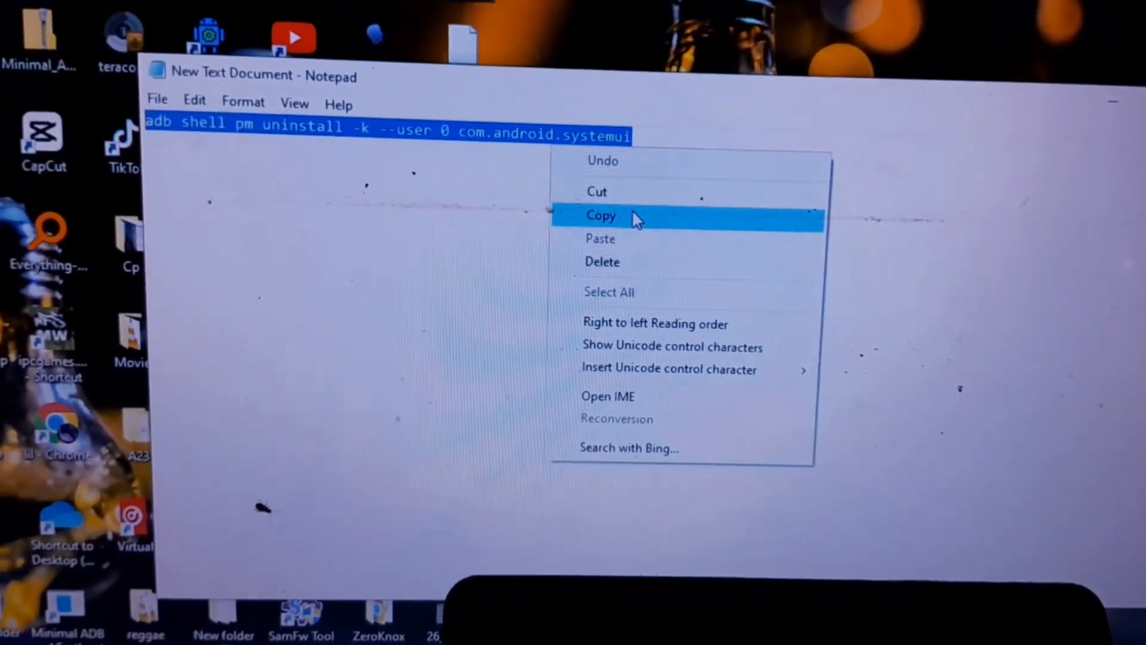
Copy the adb shell pm uninstall command line from Notepad to the clipboard
left_click(600, 215)
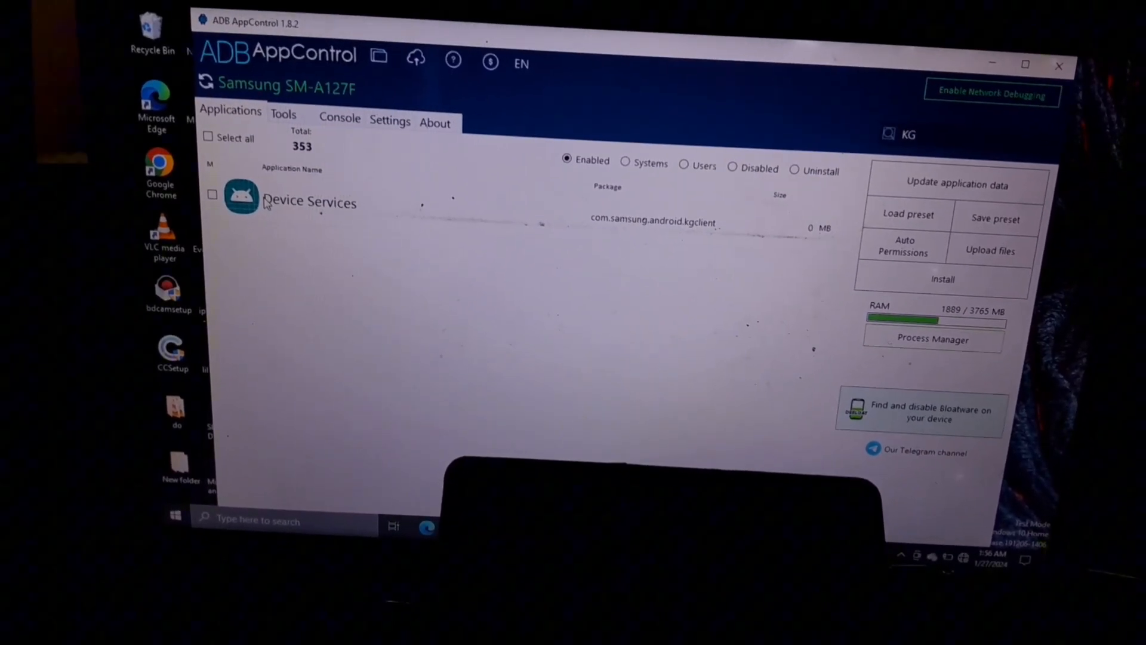
Disable Device Services (com.samsung.android.kgclient) on the phone and confirm the system-app warning
left_click(212, 195)
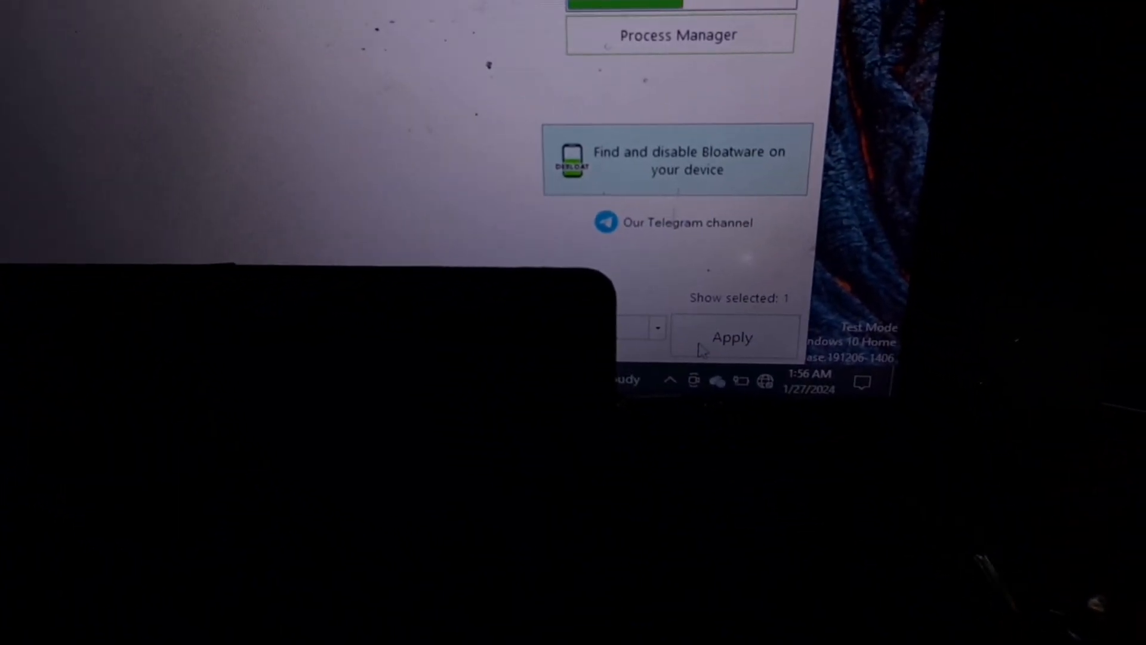
left_click(626, 327)
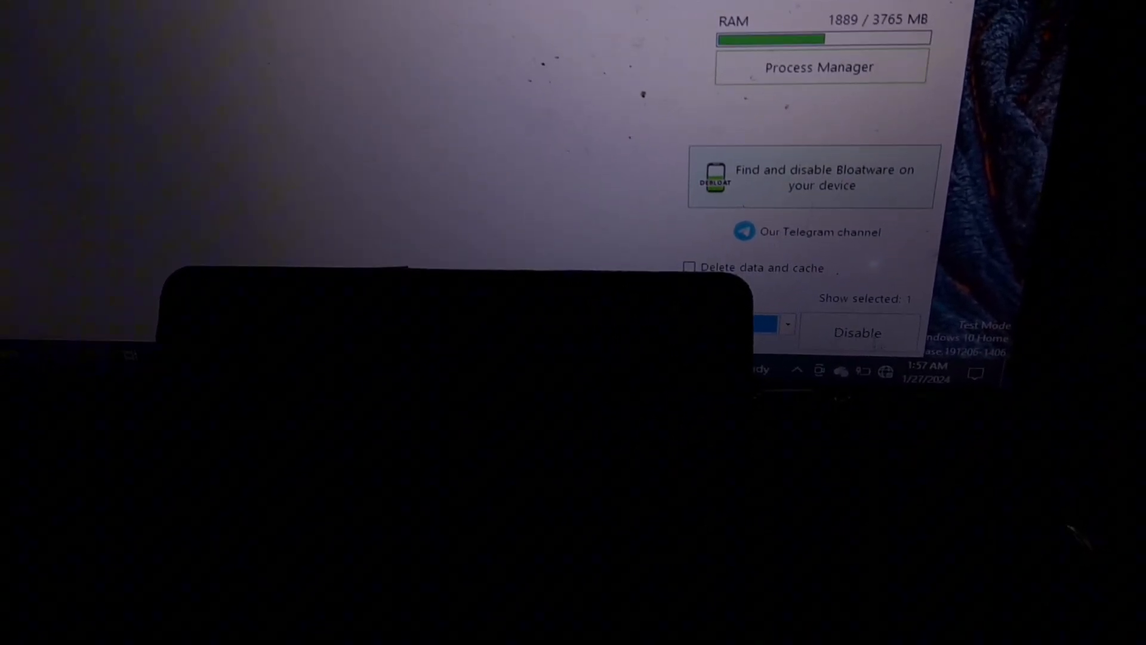
left_click(856, 333)
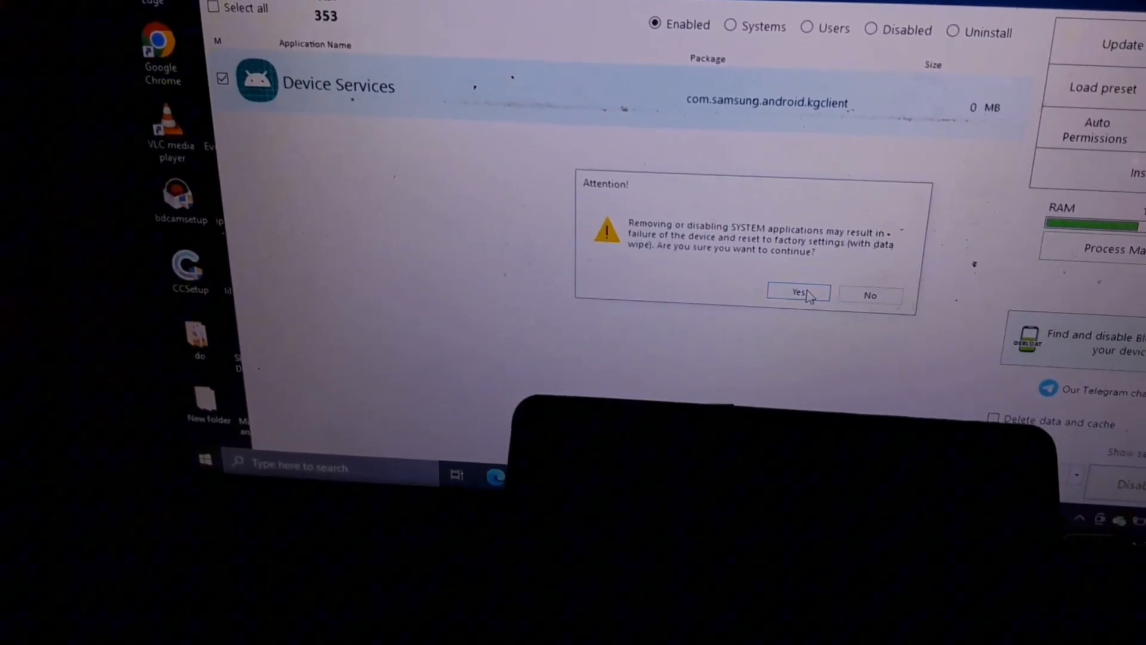
left_click(797, 292)
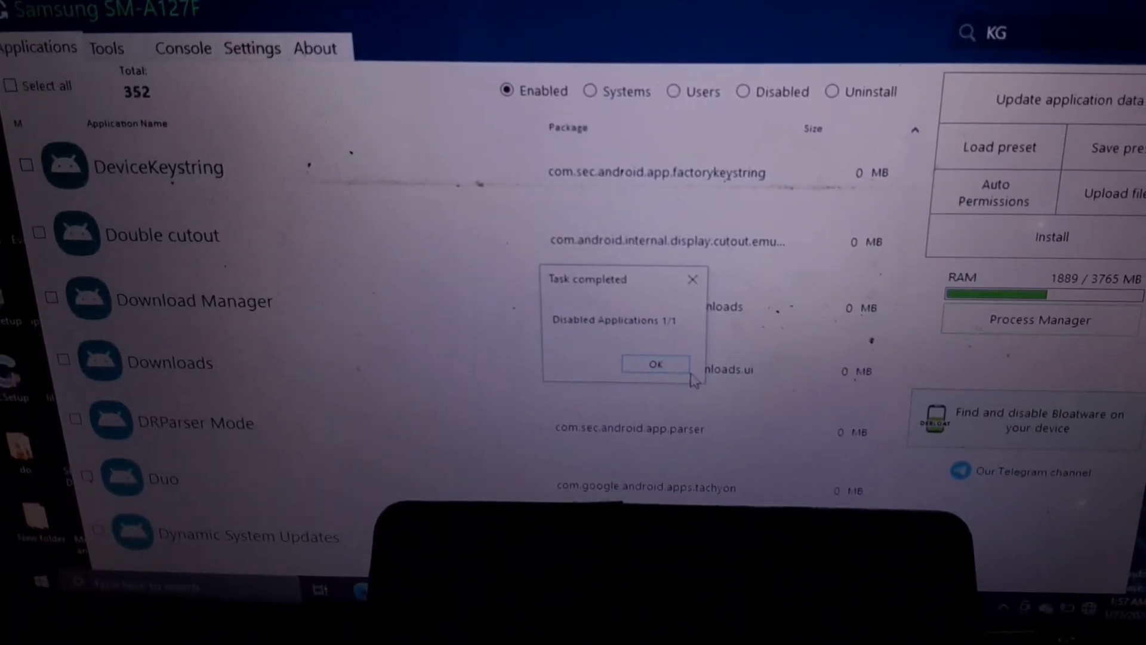
left_click(654, 364)
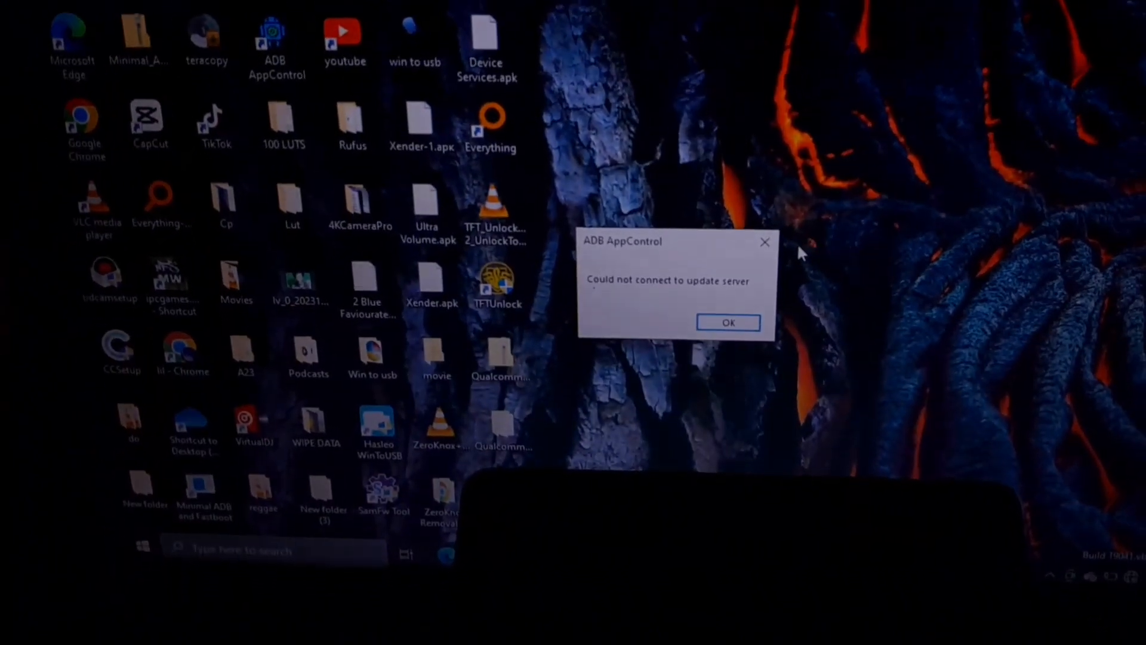
Dismiss the 'Could not connect to update server' error message
left_click(729, 322)
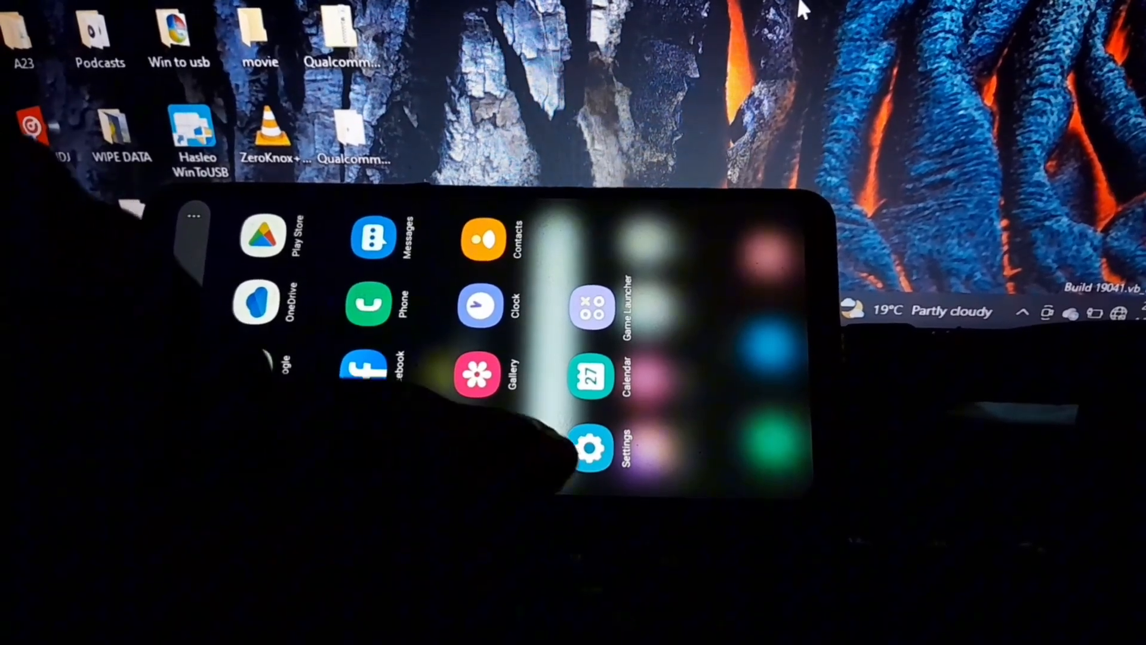
Reach General management in the phone's Settings
left_click(590, 447)
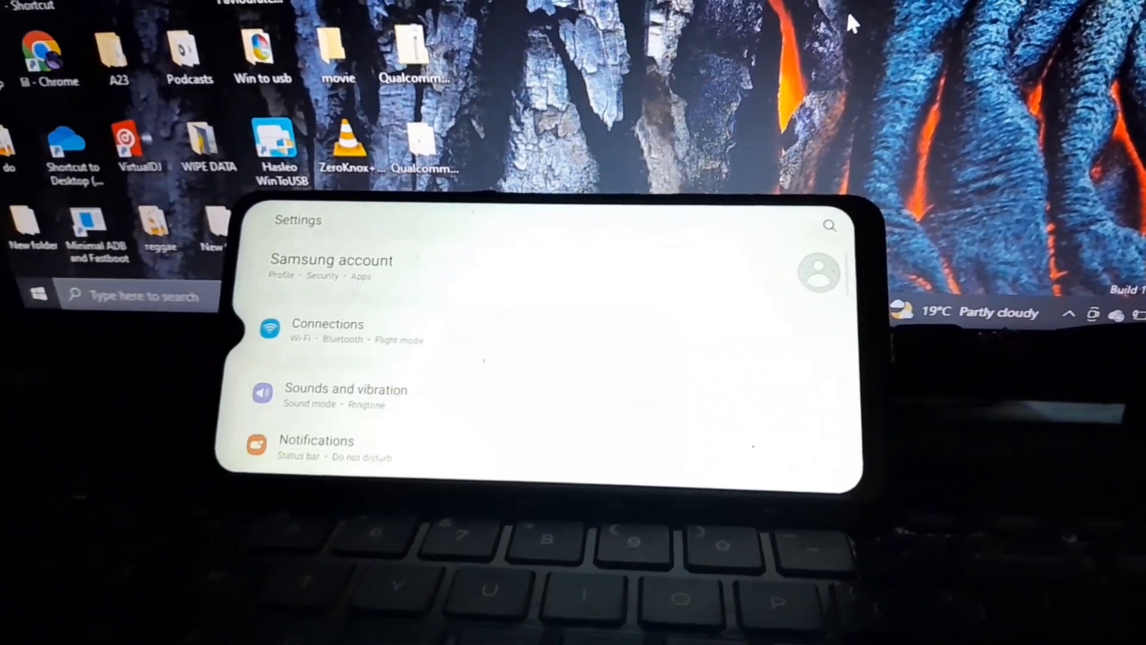
scroll("down", 3)
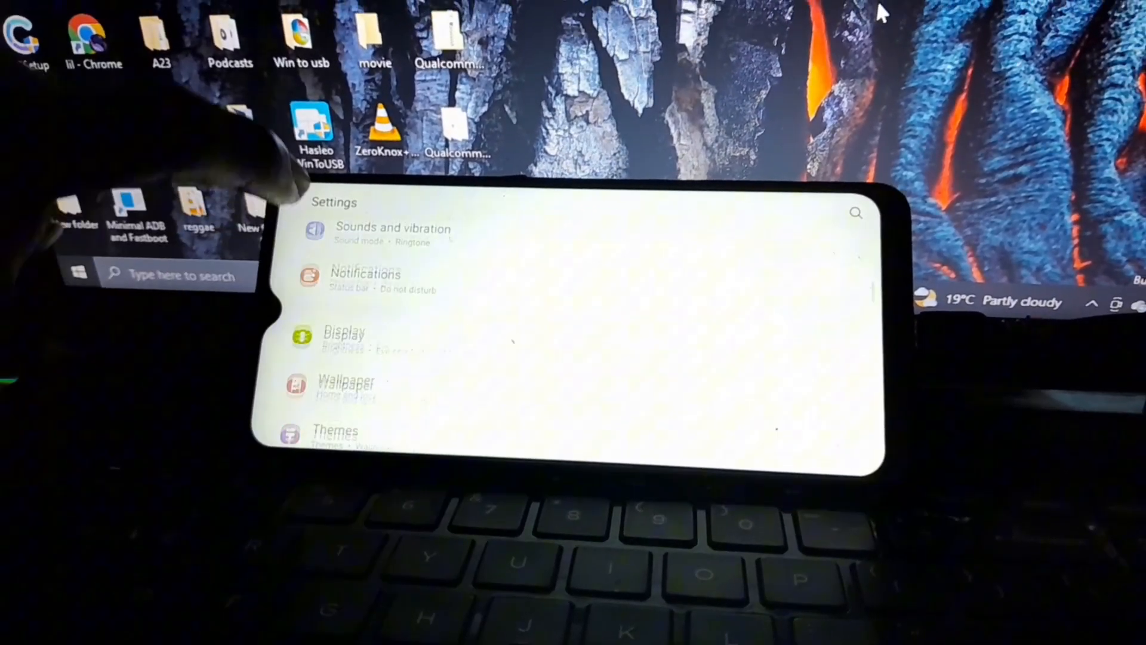
scroll("down", 3)
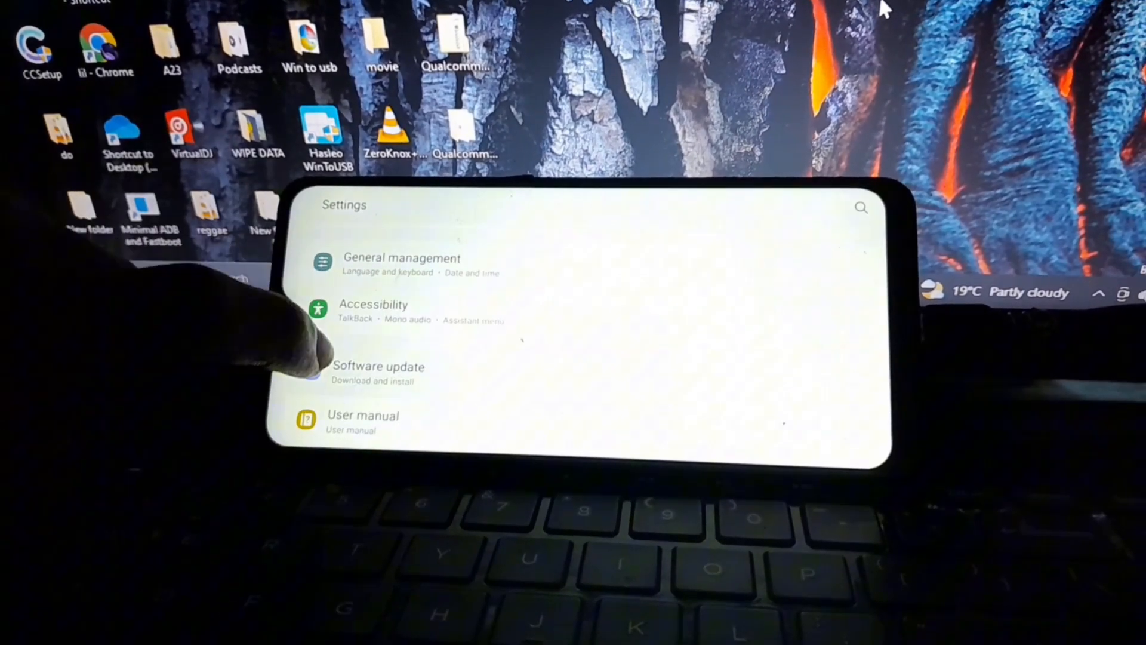
scroll("down", 3)
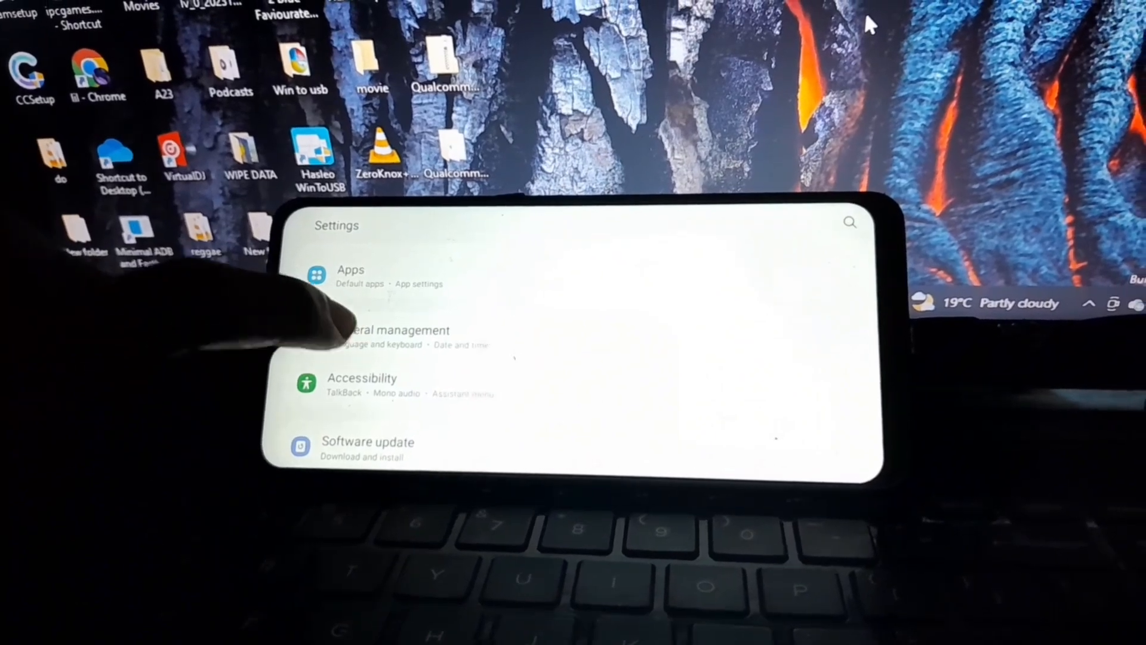
left_click(388, 336)
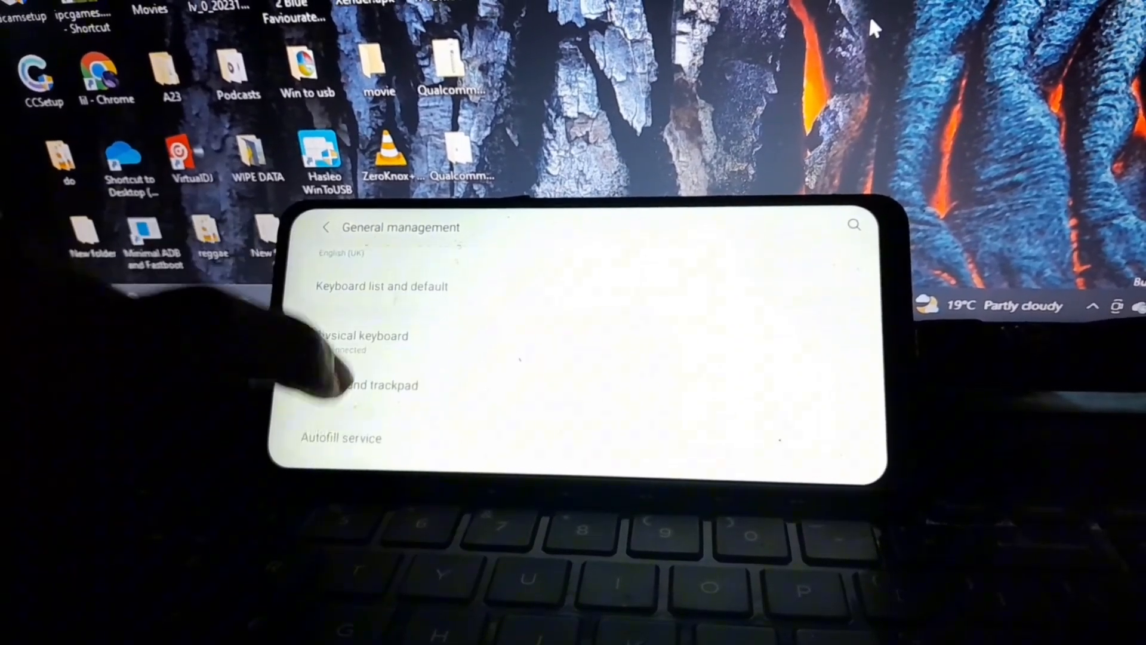
Open Reset and confirm Factory data reset is now available
scroll("down", 3)
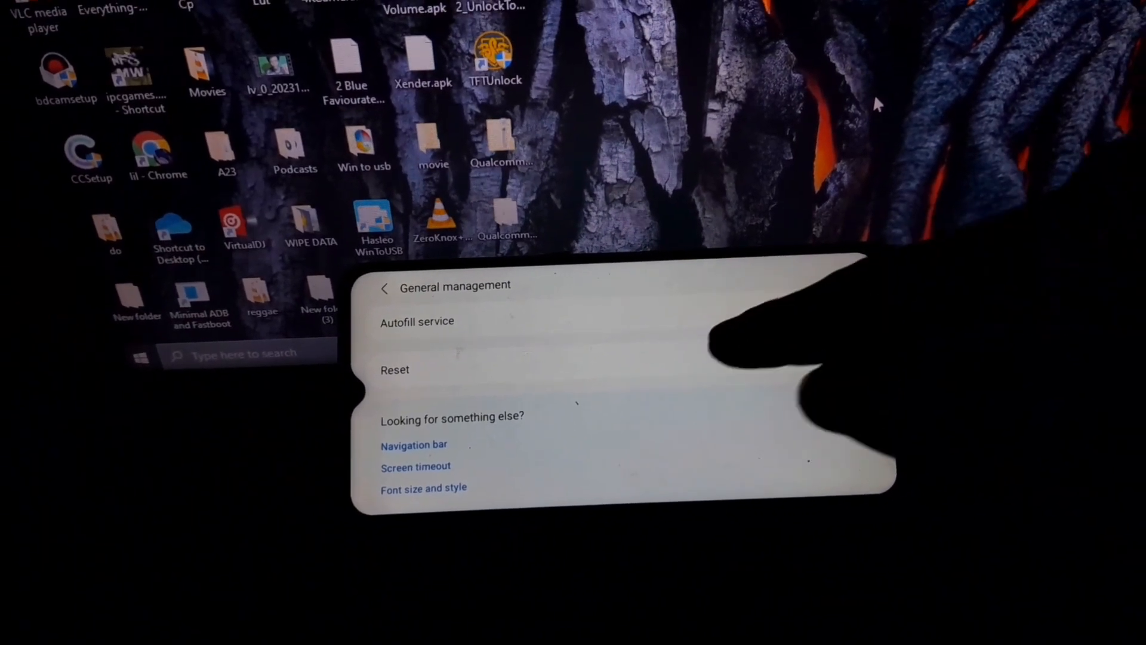
left_click(395, 370)
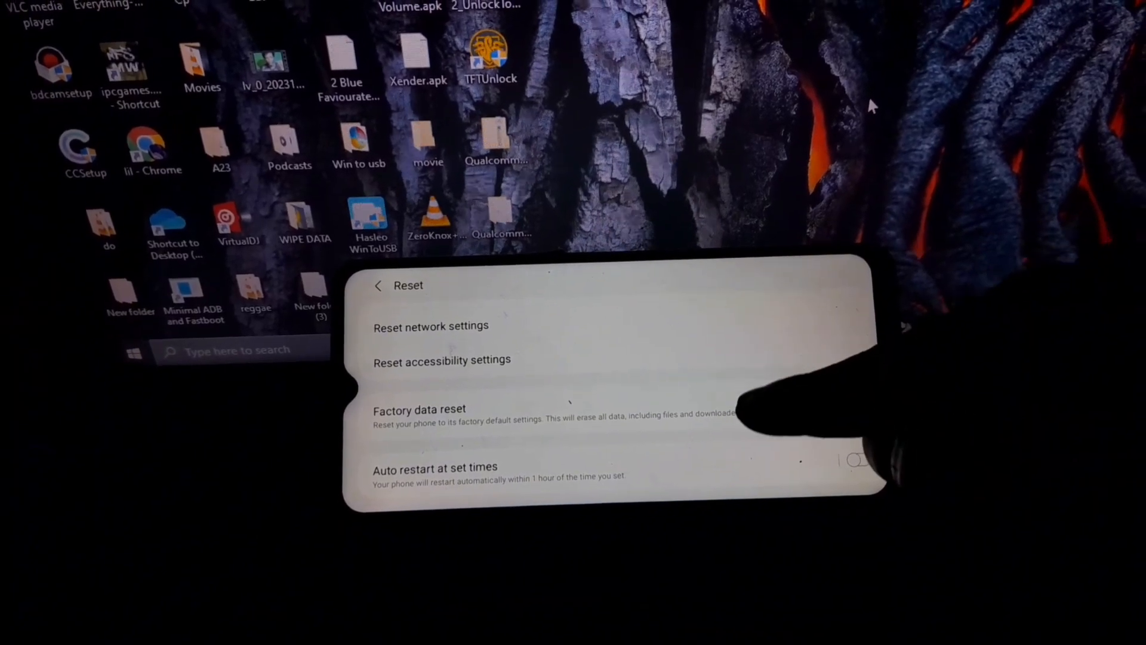
left_click(419, 409)
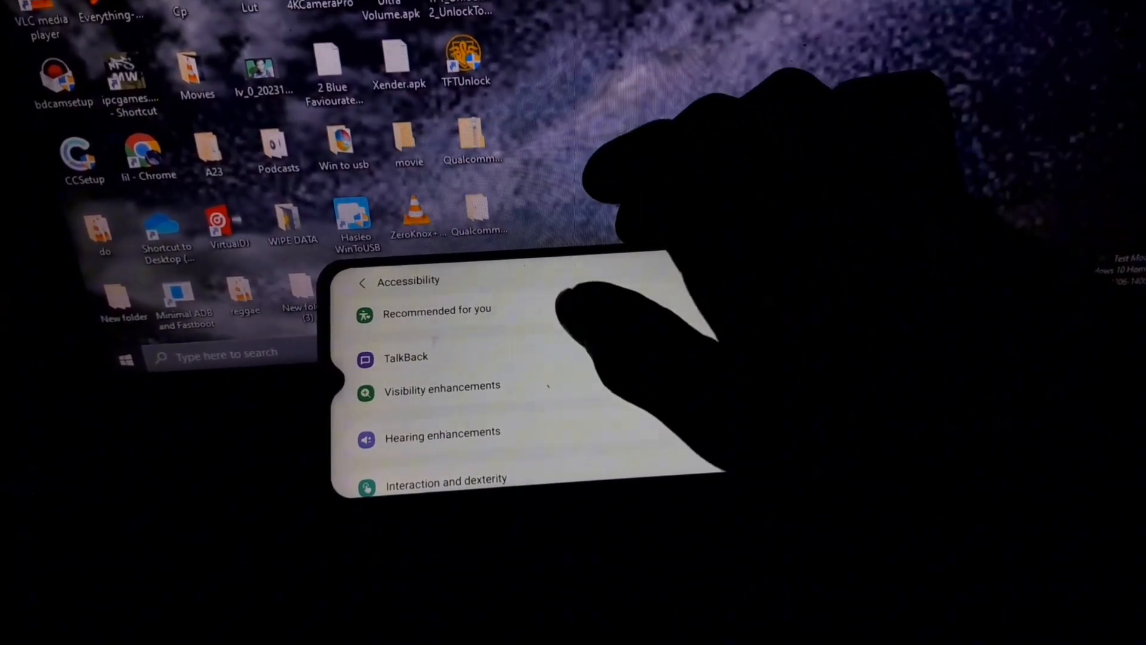
Choose Power off from the phone's power menu
scroll("down", 3)
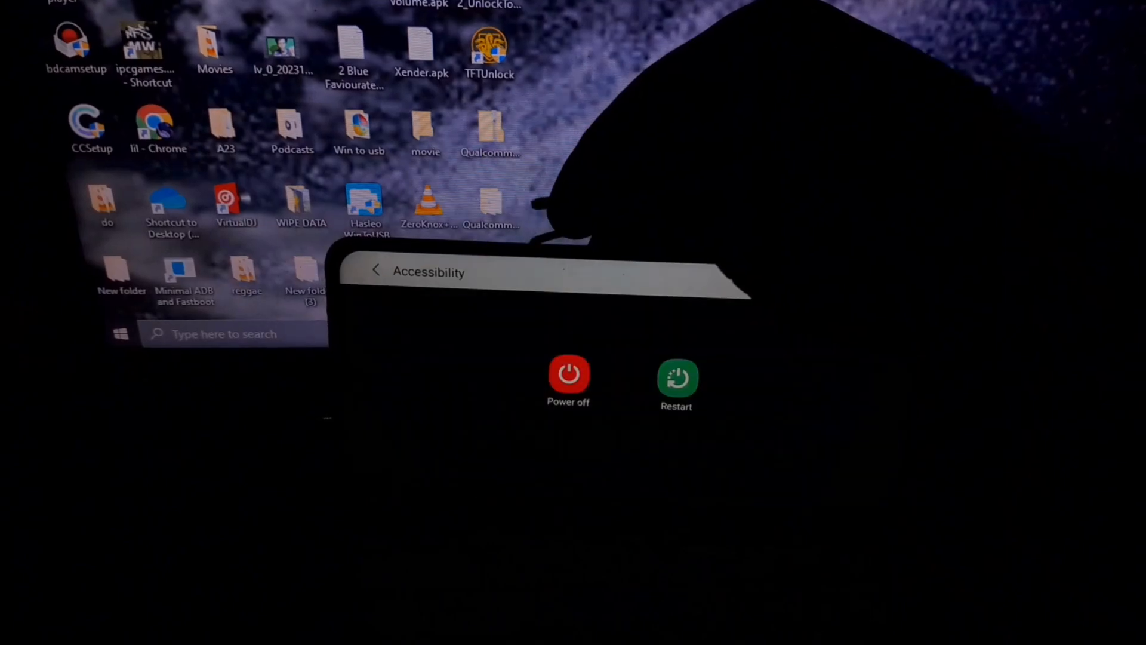
left_click(568, 375)
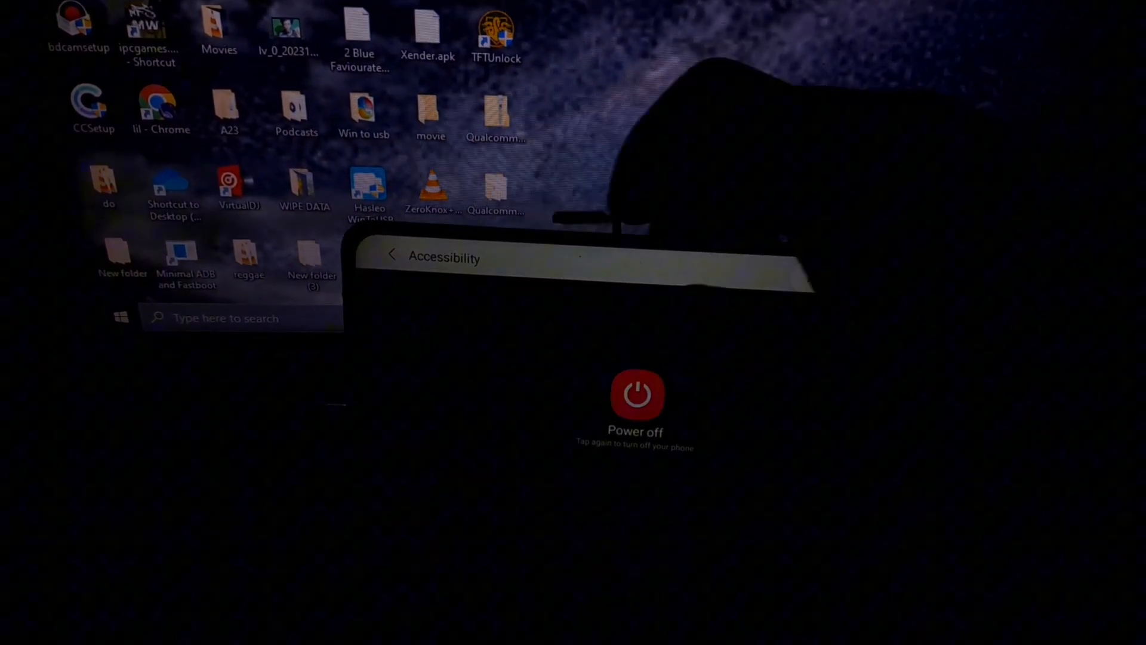